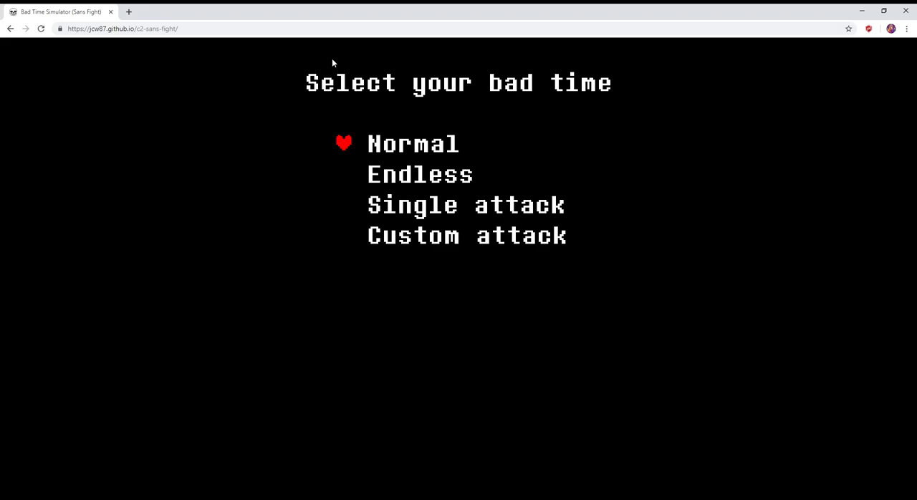
pyautogui.moveTo(334, 65)
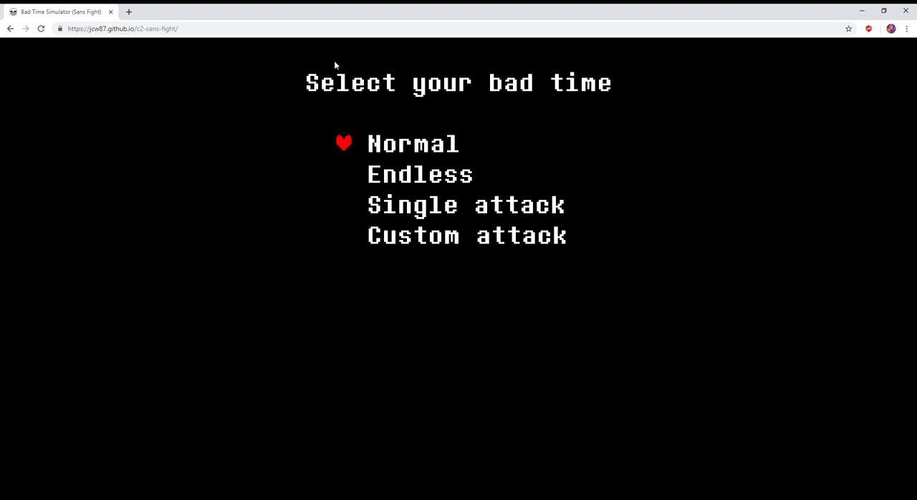
pyautogui.moveTo(340, 85)
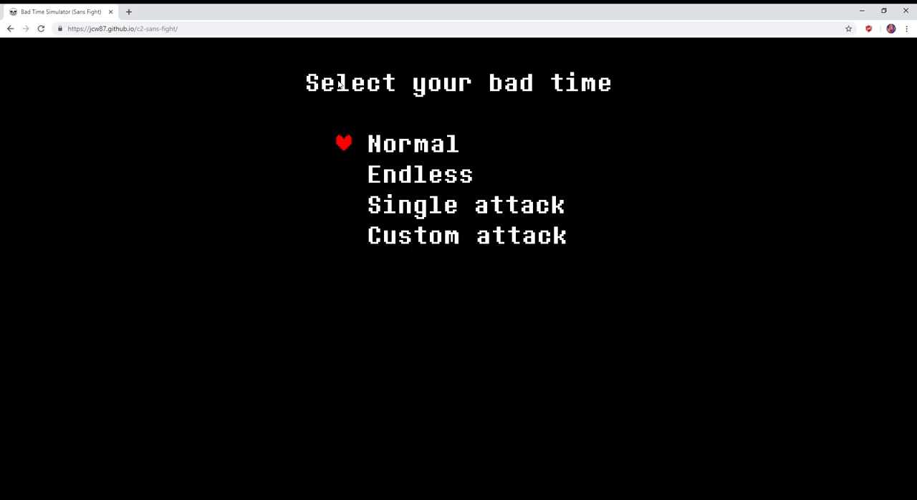
pyautogui.moveTo(398, 157)
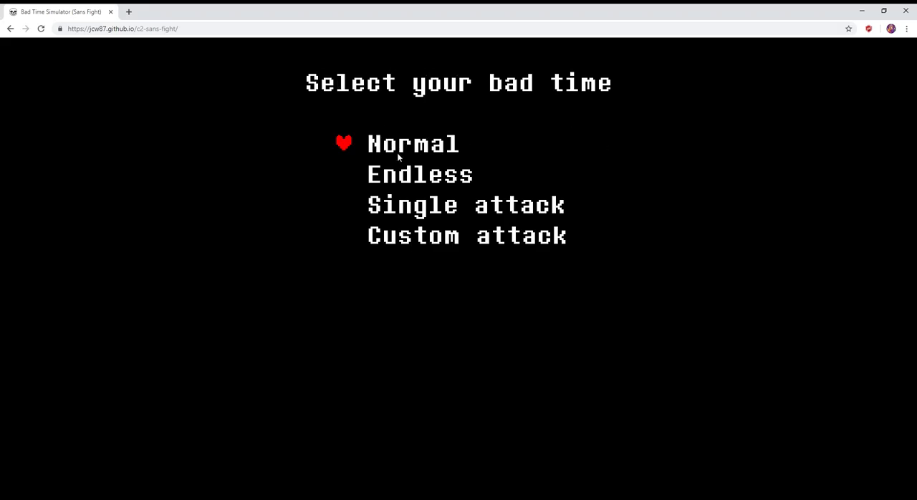
pyautogui.moveTo(436, 152)
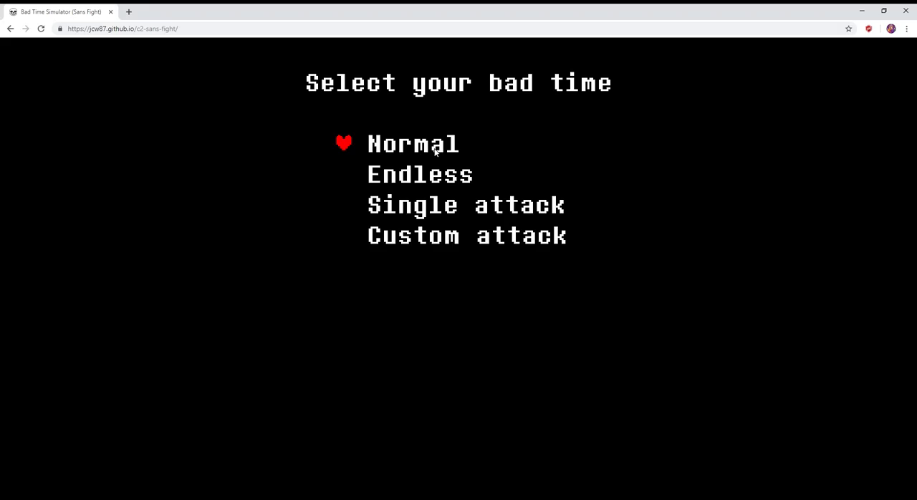
pyautogui.moveTo(868, 69)
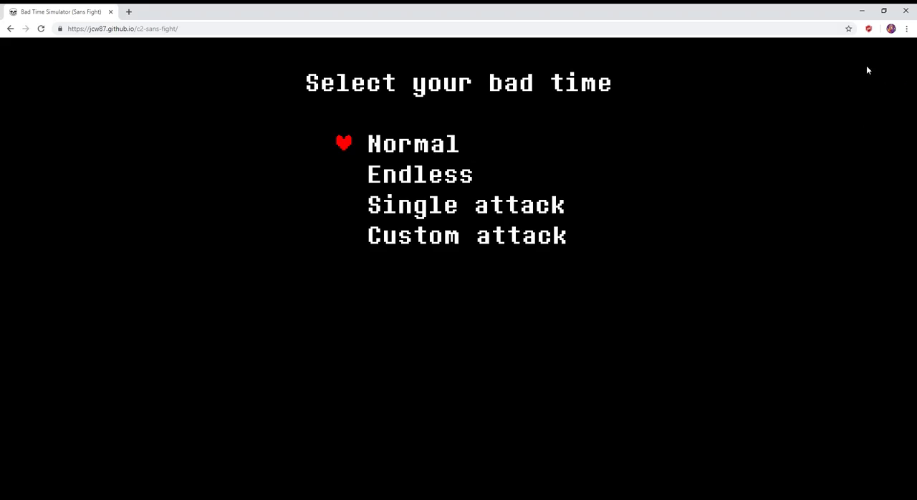
pyautogui.moveTo(873, 67)
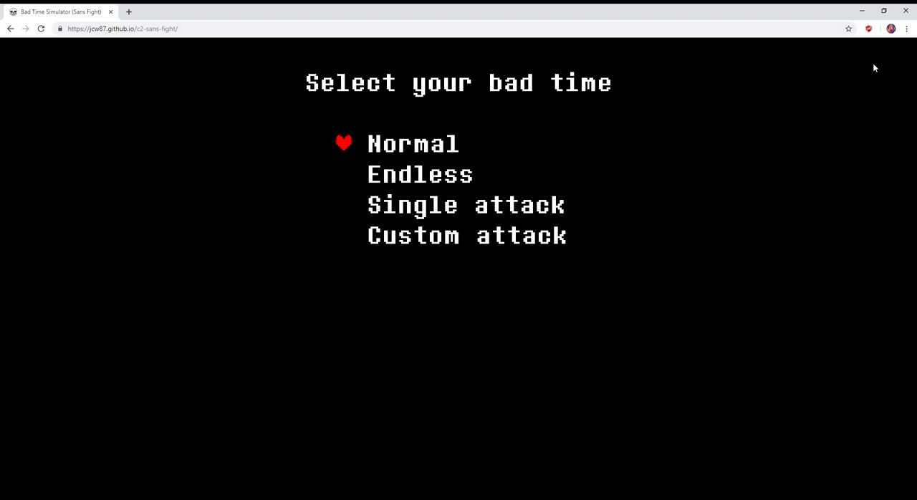
pyautogui.moveTo(882, 75)
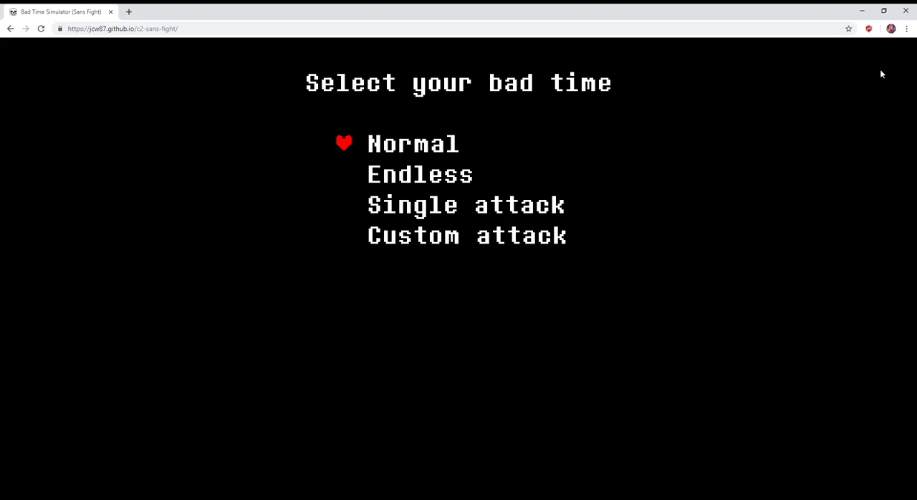